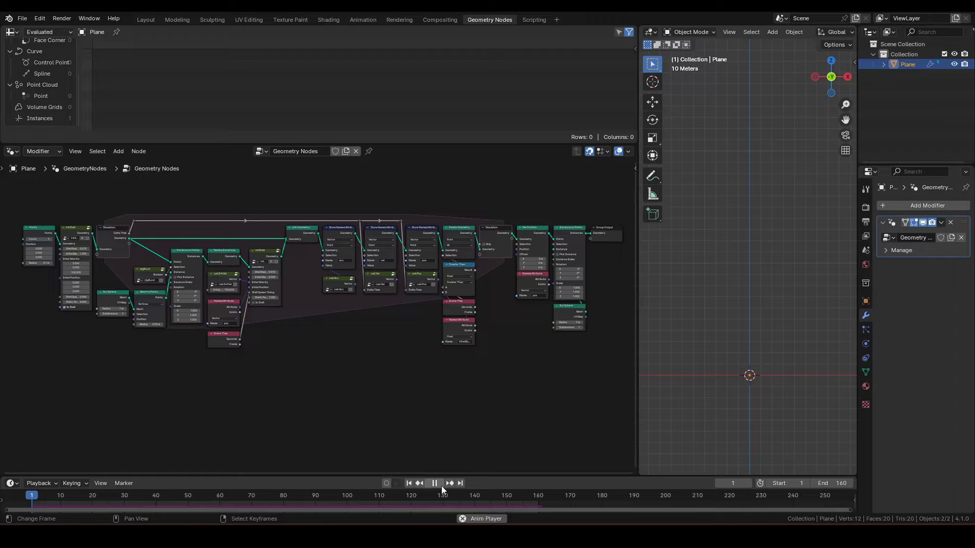
- Maximize the Geometry Nodes editor so the fireworks node tree fills the window
click(434, 483)
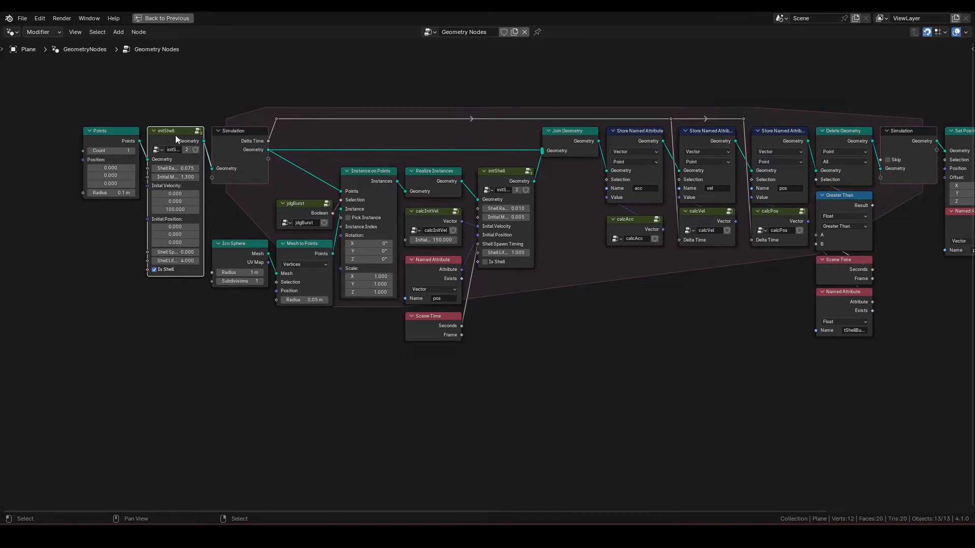
- Enter the initShell group and store Initial Mass as a massInit attribute beside mass
double_click(174, 131)
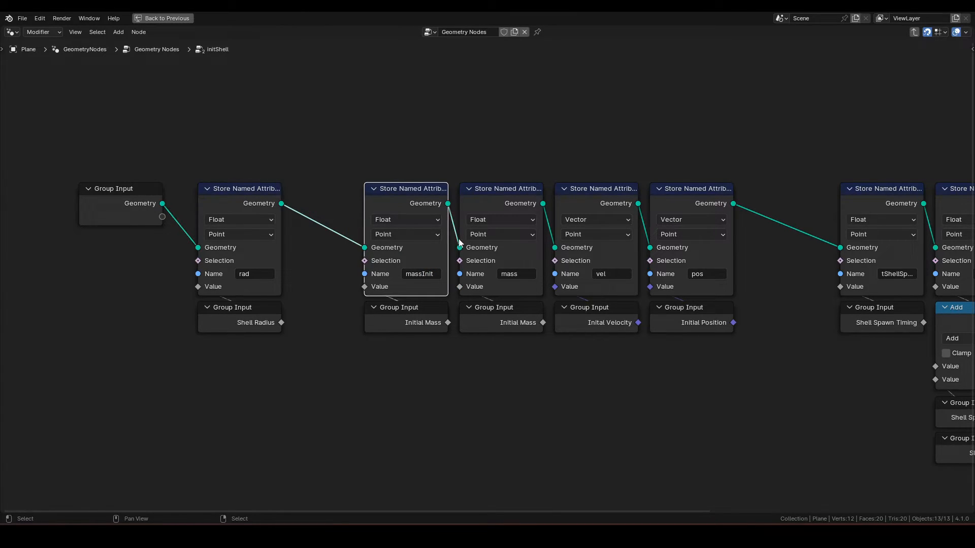
mouse_move(436, 169)
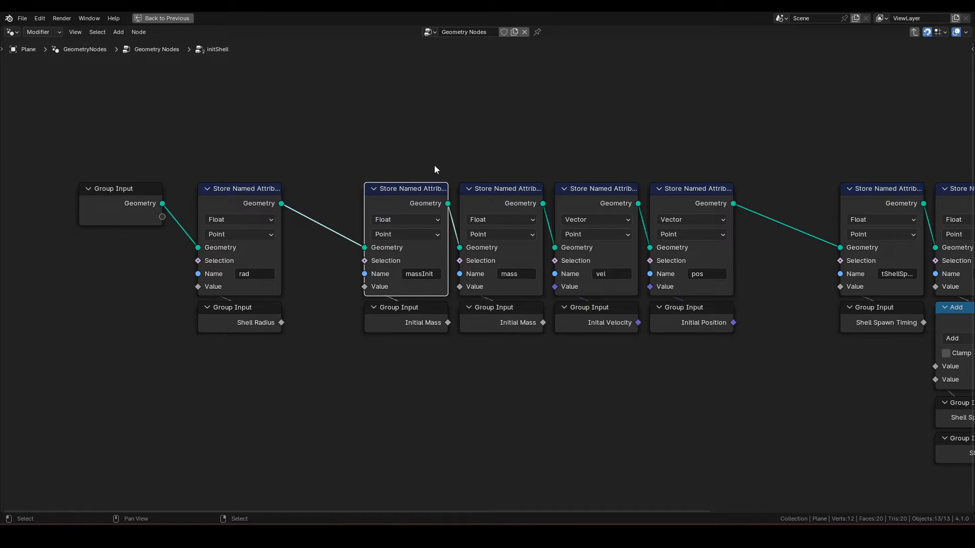
mouse_move(401, 193)
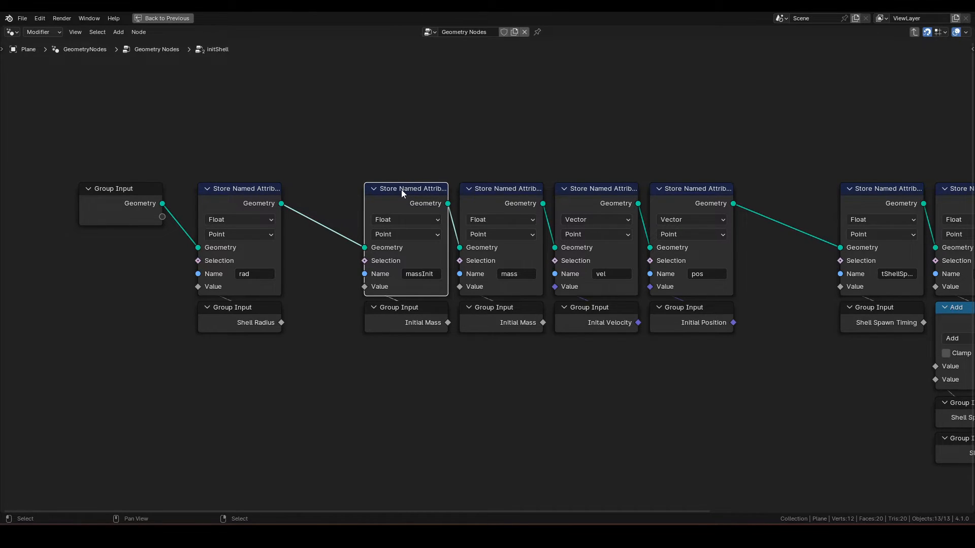
click(504, 189)
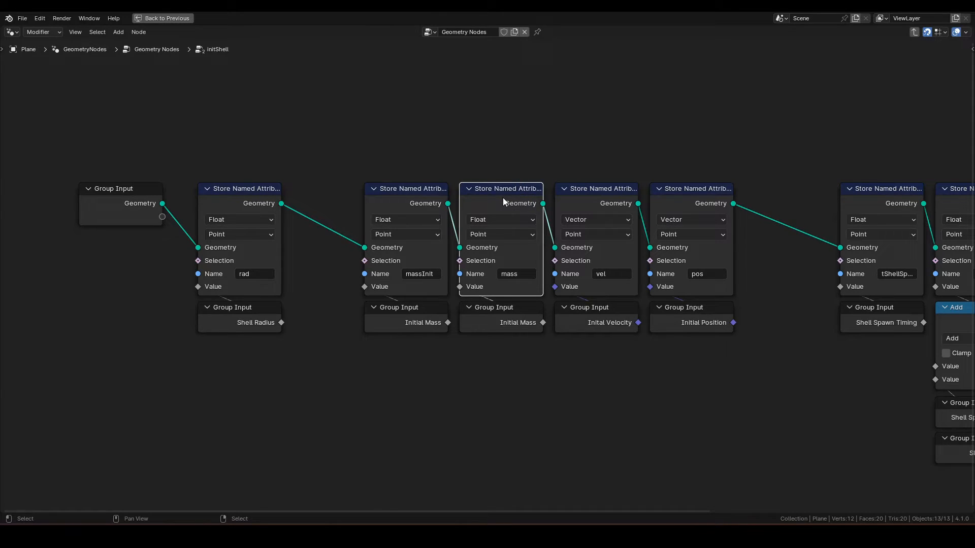
mouse_move(505, 252)
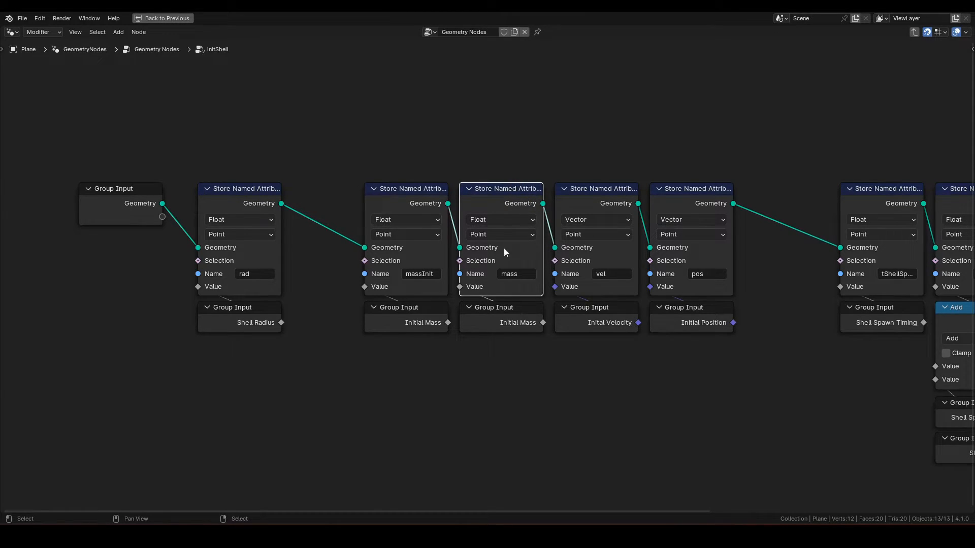
mouse_move(397, 337)
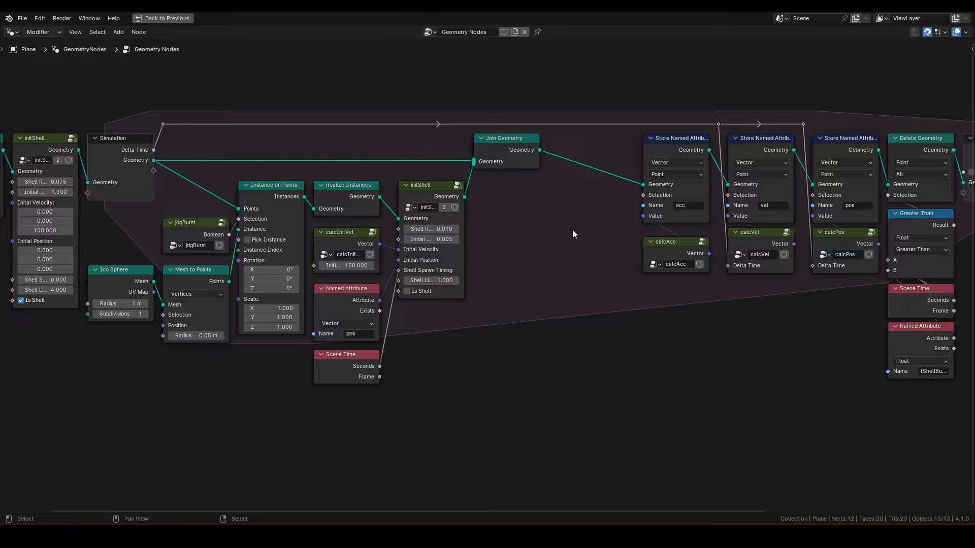
- Store a mass attribute on the geometry chain right after Join Geometry
text(sna)
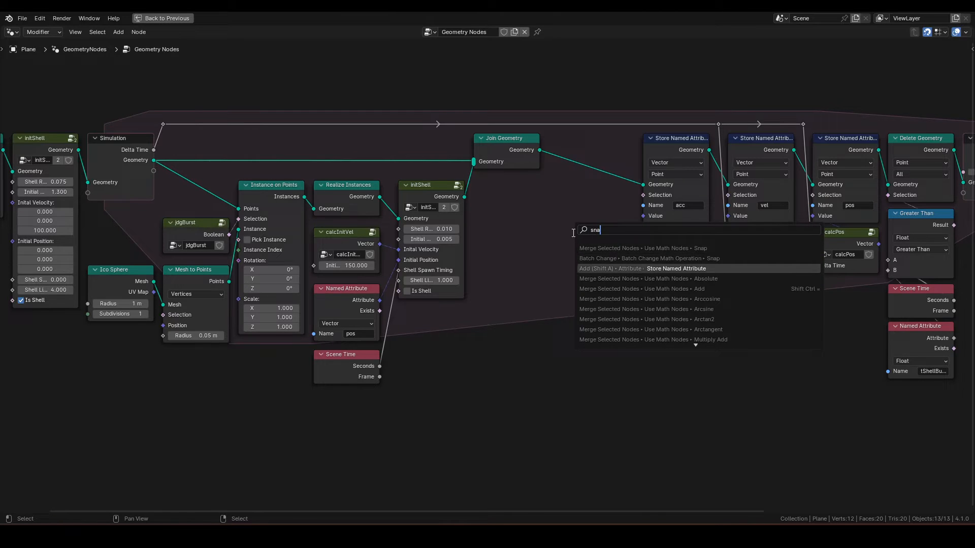
click(676, 268)
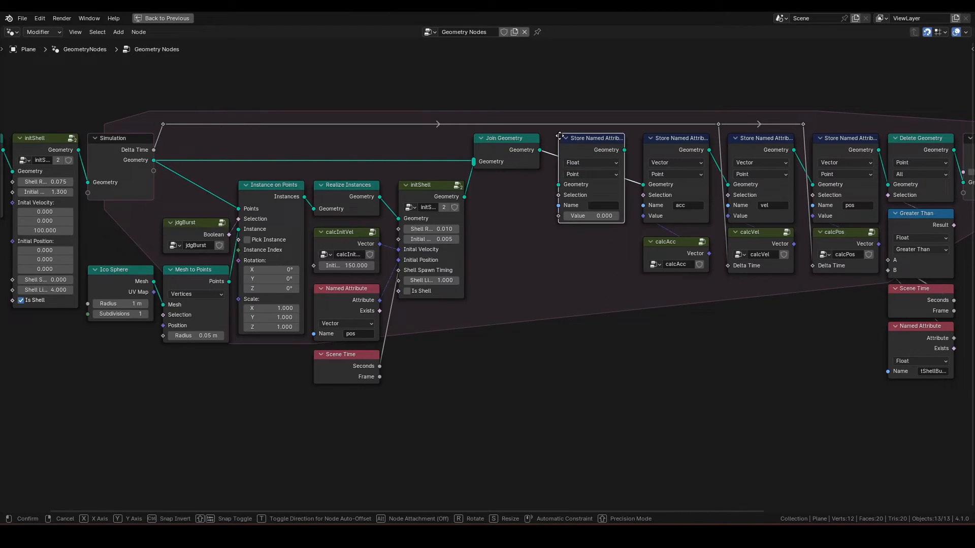
click(610, 205)
text(mass)
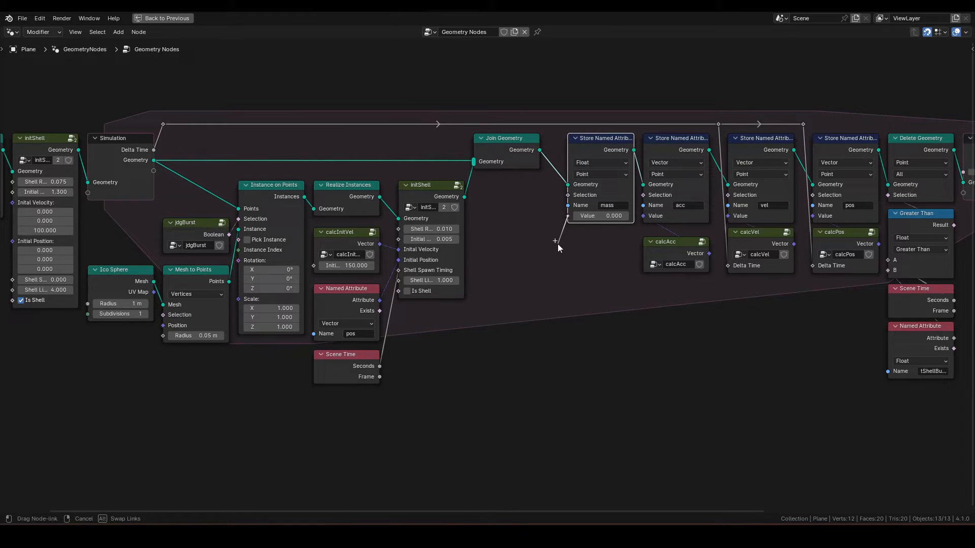
- Add a Map Range feeding the mass value and a Scene Time node beside it
text(map)
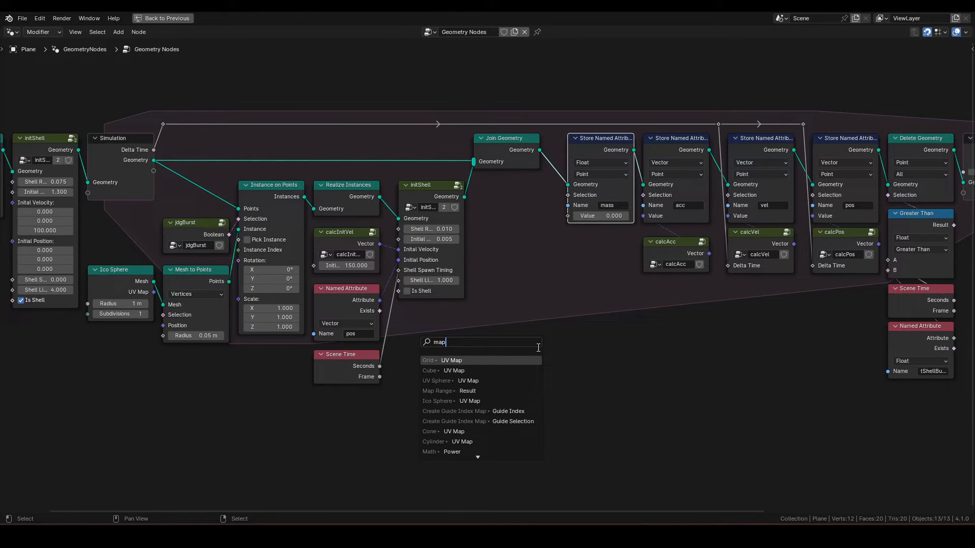
click(437, 390)
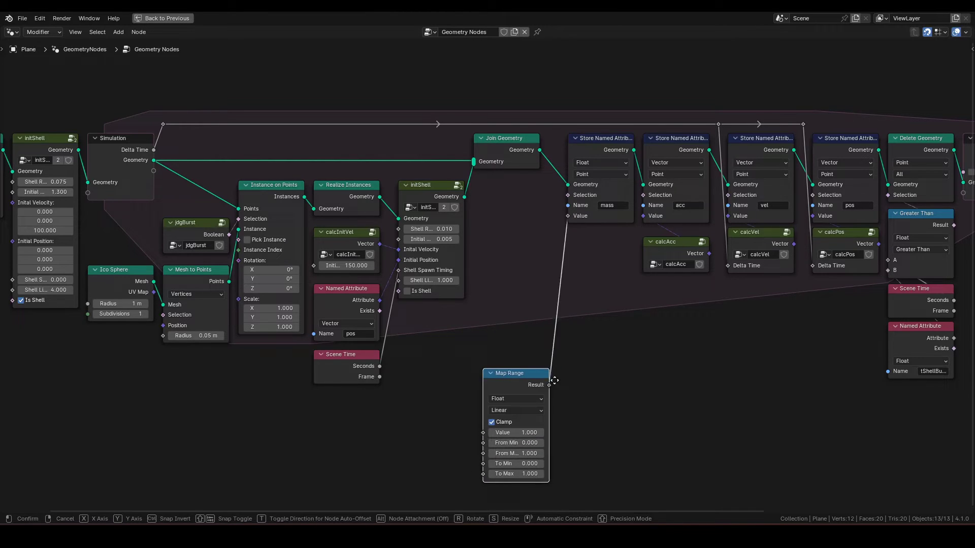
text(sce)
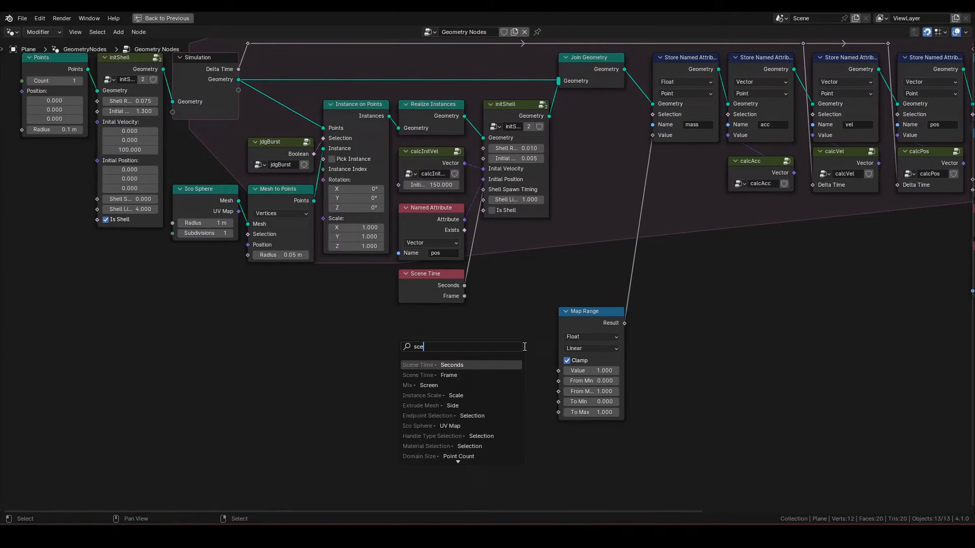
click(451, 365)
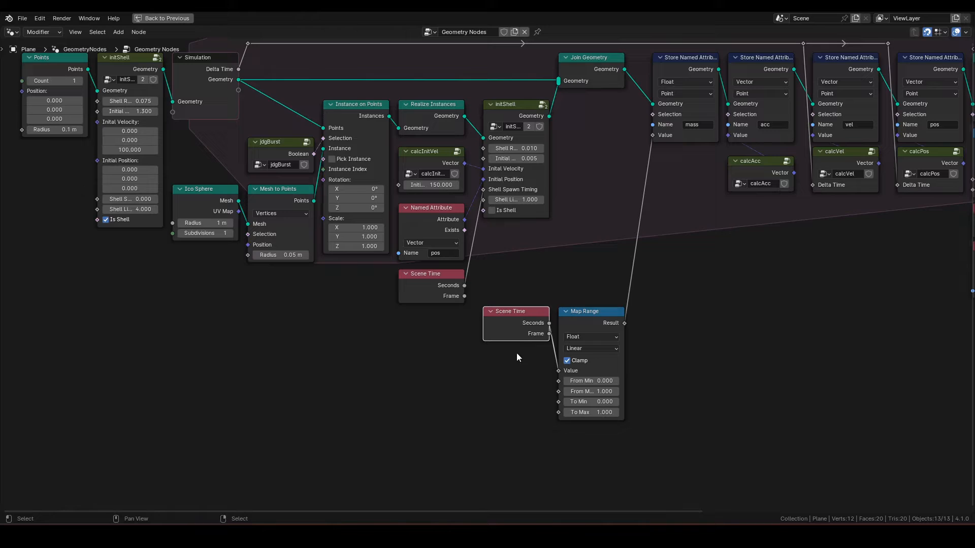
mouse_move(559, 381)
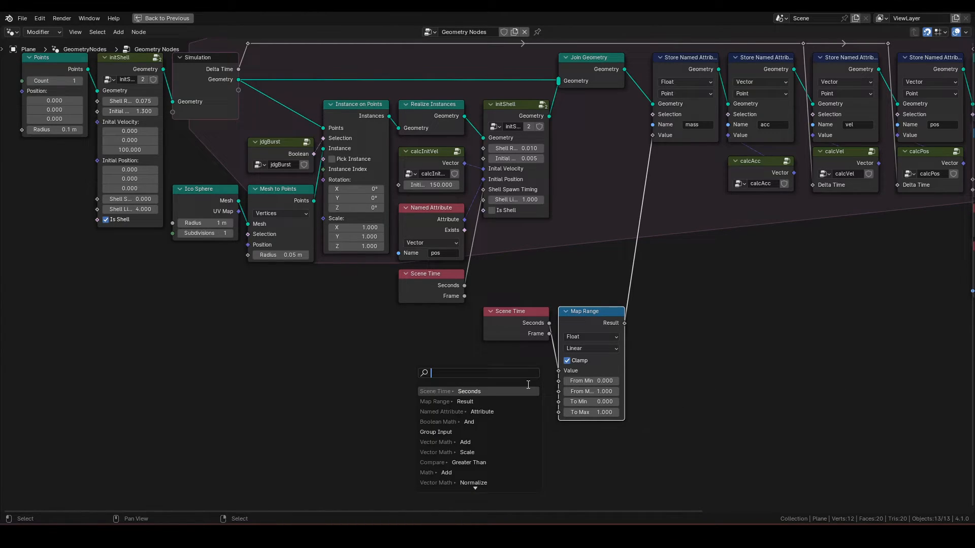
- Read tShellSpawn, tShellBurst and massInit into Map Range From Min, From Max, To Min, scene seconds into Value
click(442, 412)
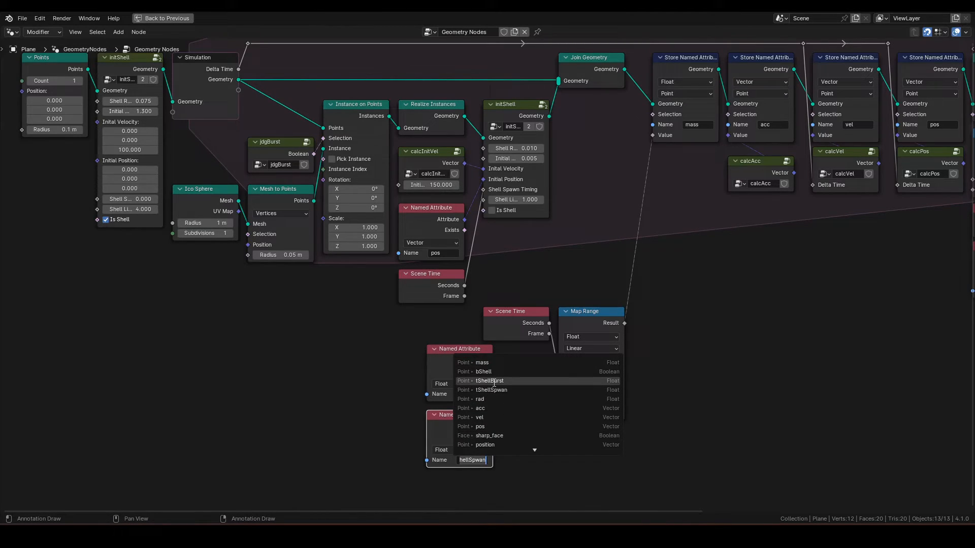
click(489, 381)
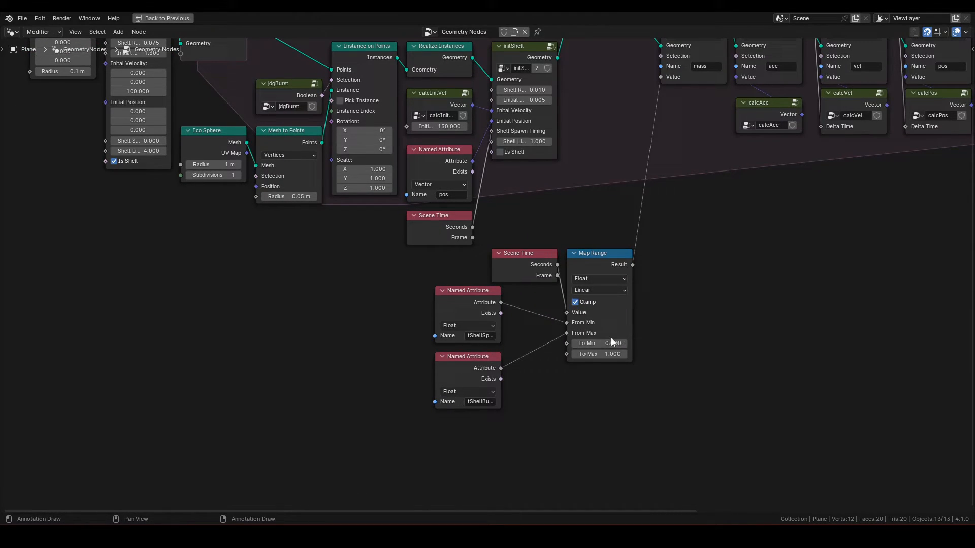
click(479, 402)
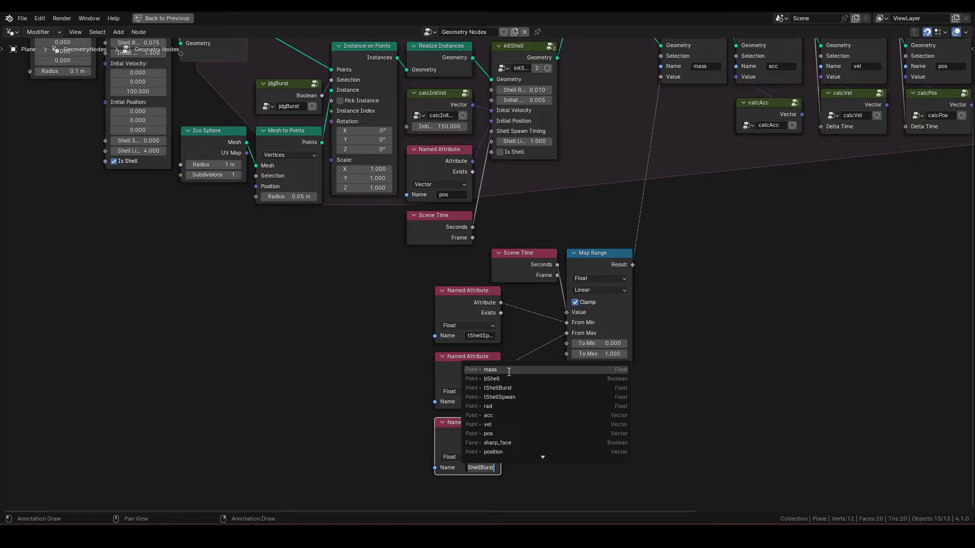
click(497, 387)
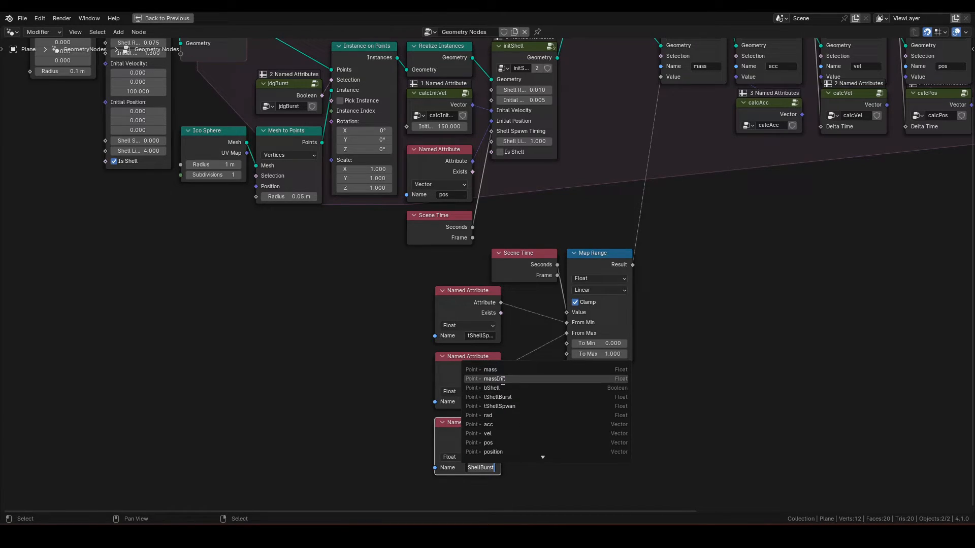
click(494, 379)
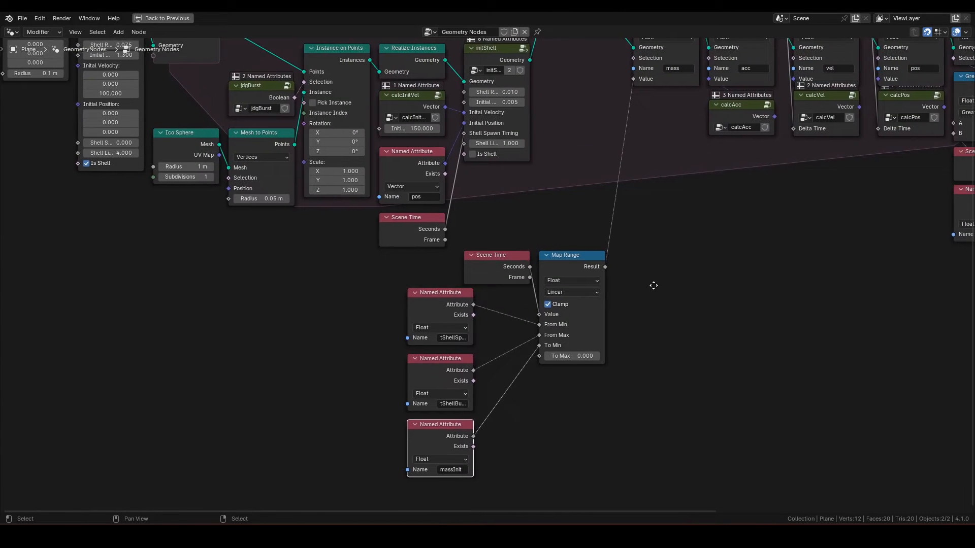
click(163, 17)
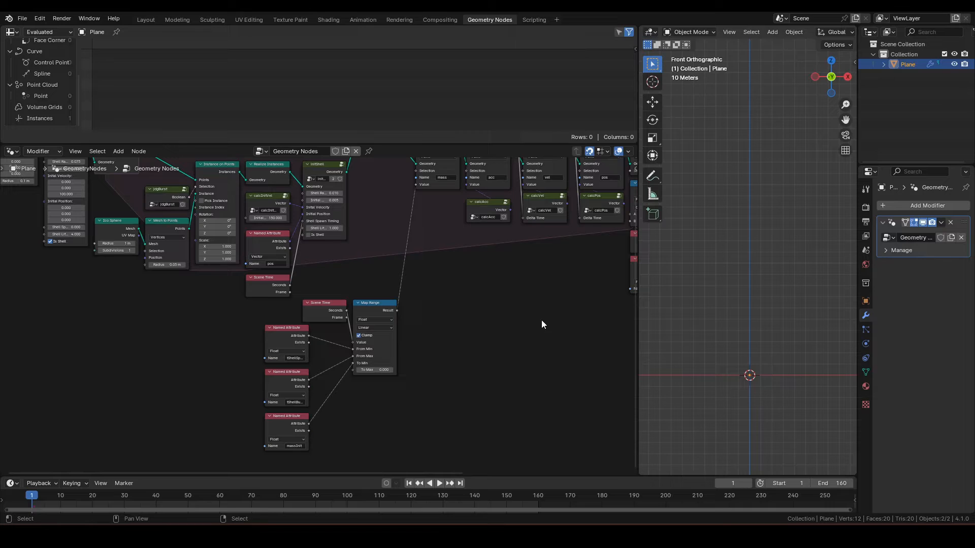
- Scrub the timeline to test the shell burst and rearrange the Scene Time and attribute nodes
click(433, 483)
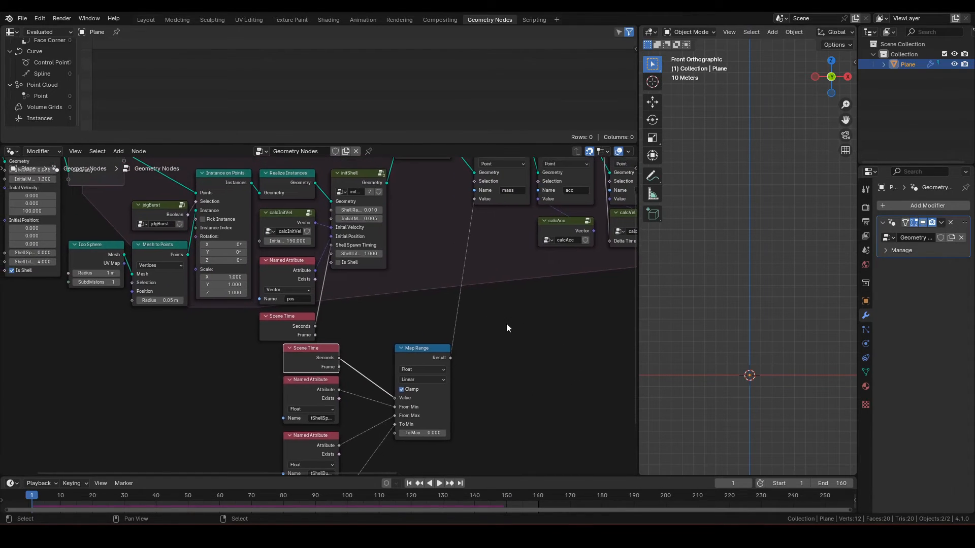
click(439, 483)
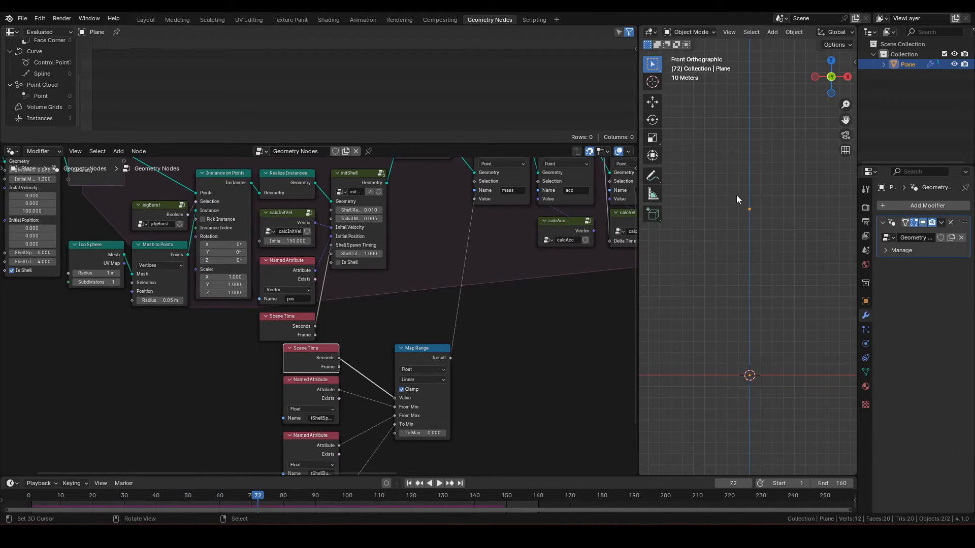
mouse_move(756, 187)
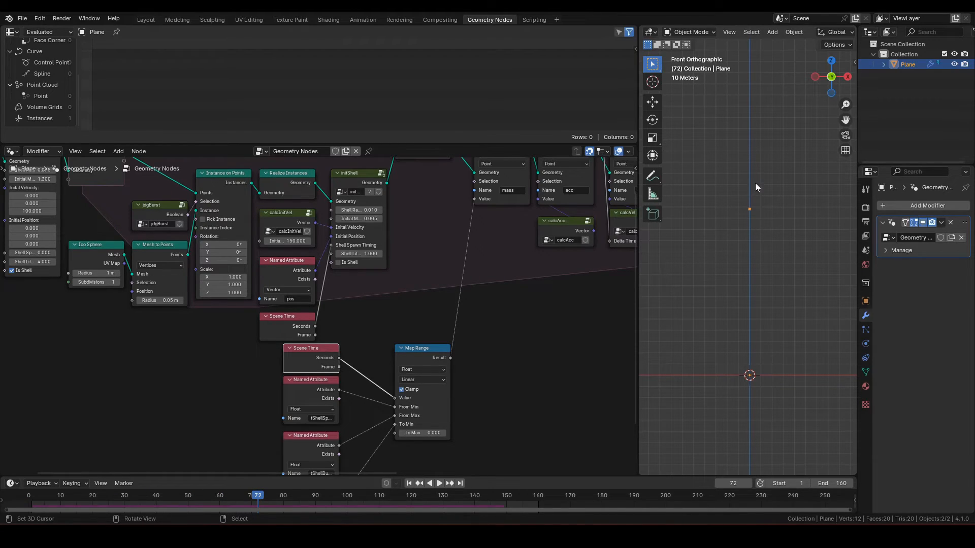
mouse_move(727, 203)
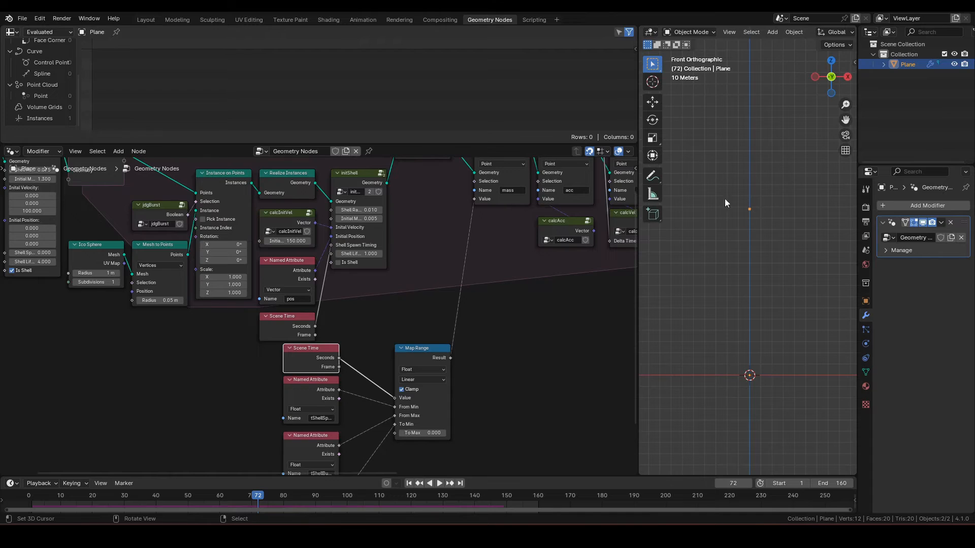
mouse_move(751, 222)
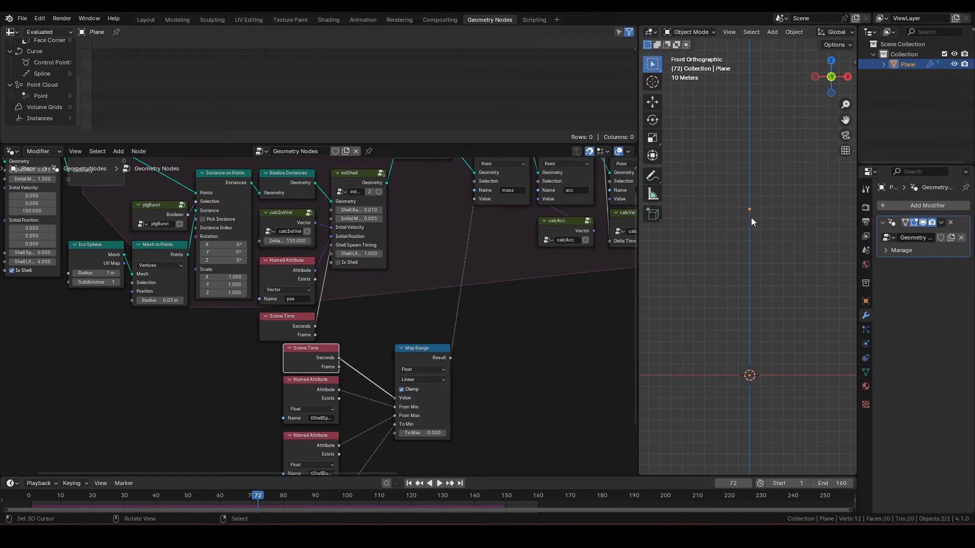
mouse_move(414, 425)
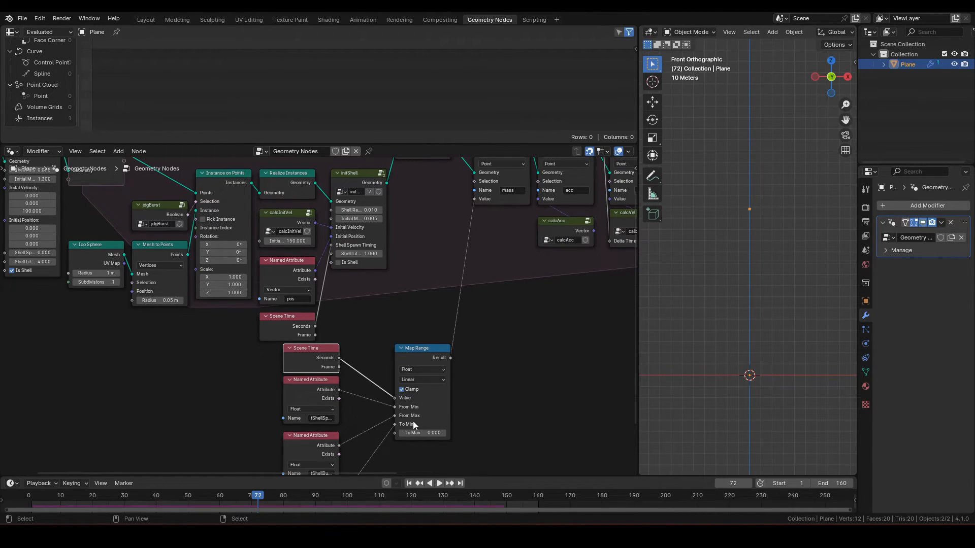
mouse_move(761, 215)
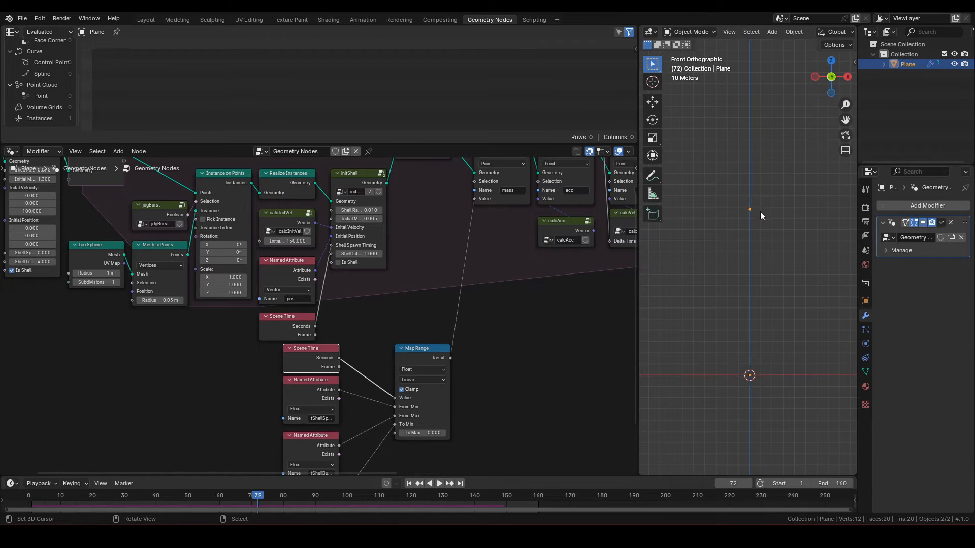
mouse_move(771, 202)
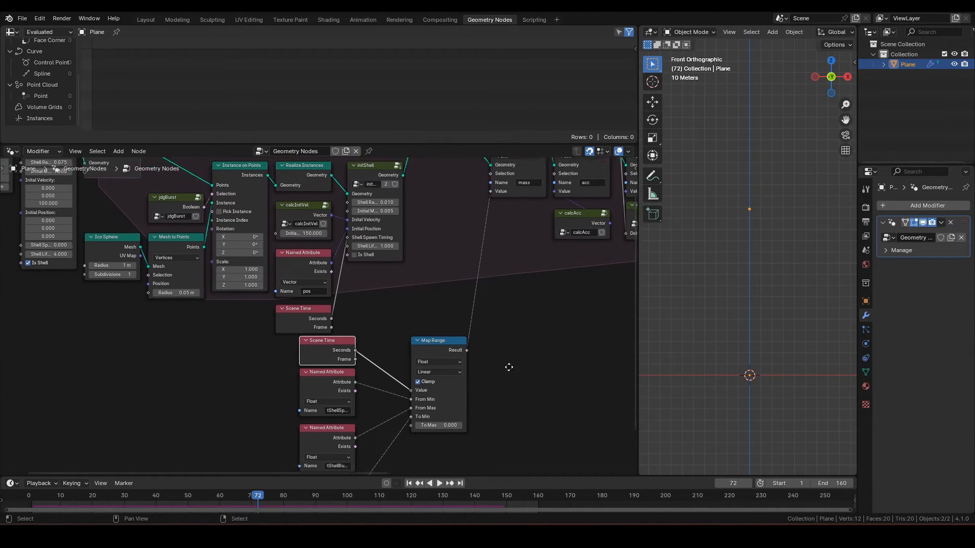
click(439, 482)
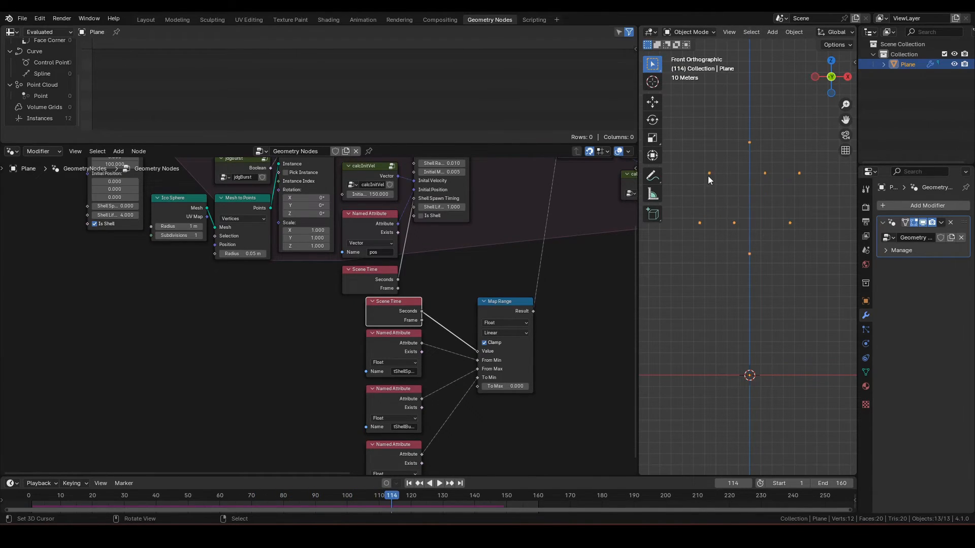
mouse_move(701, 175)
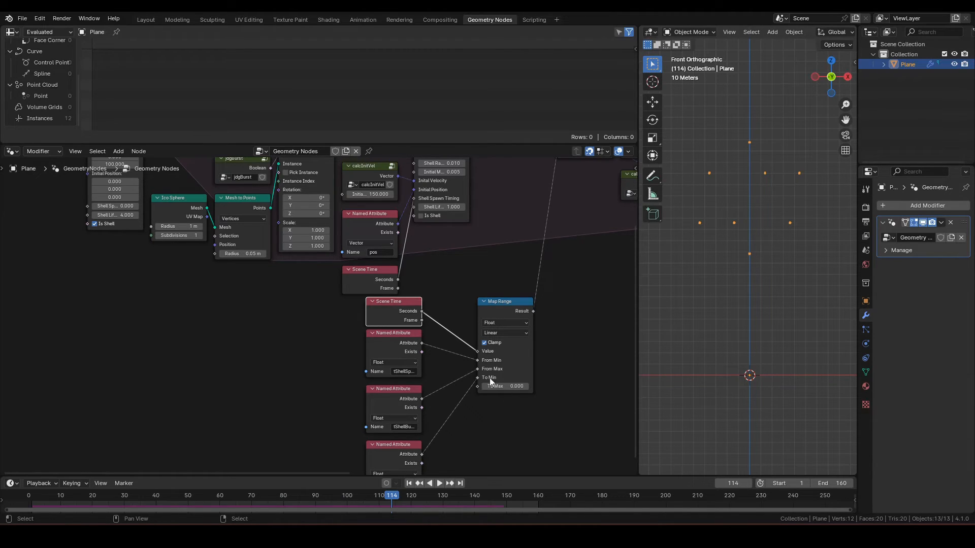
mouse_move(650, 331)
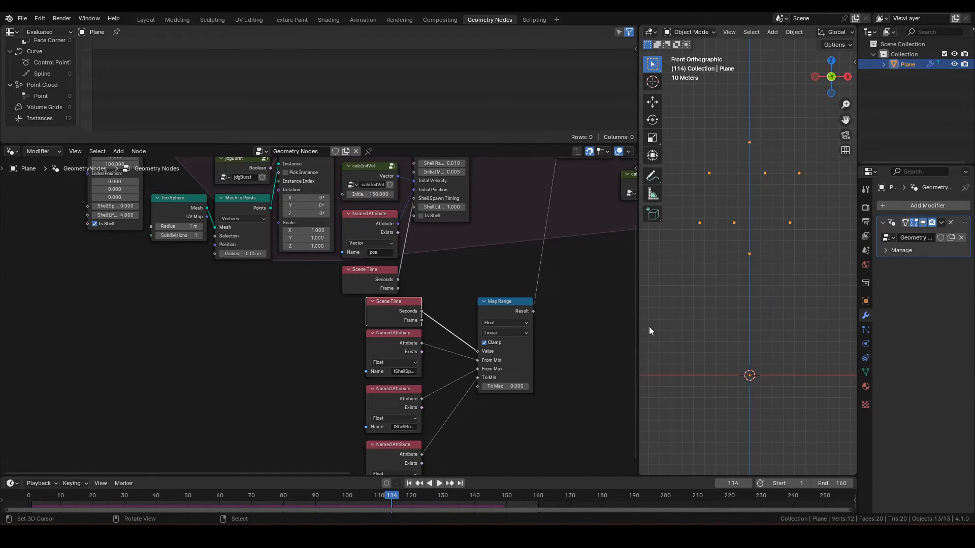
click(315, 495)
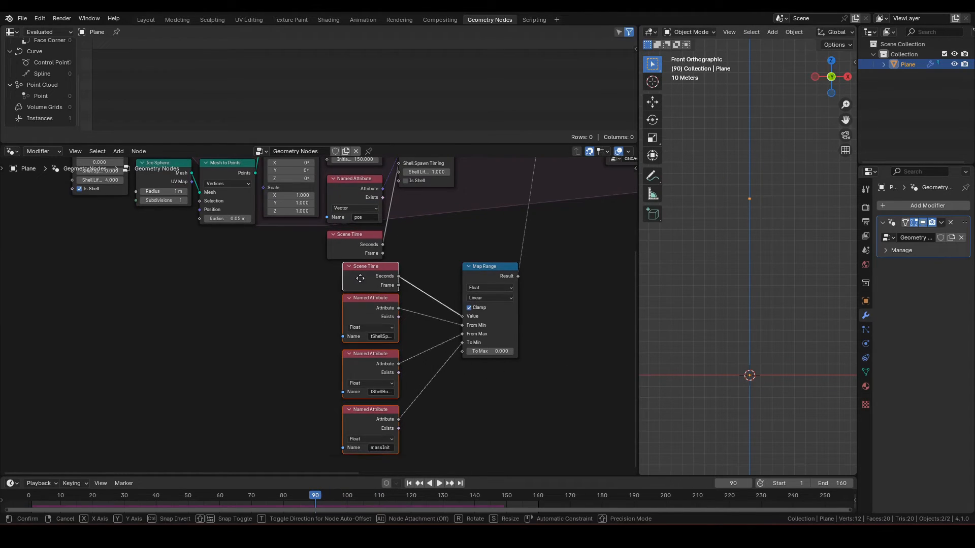
- Add a Switch node driven by a boolean Named Attribute reading bShell
key(shift+a)
text(sw)
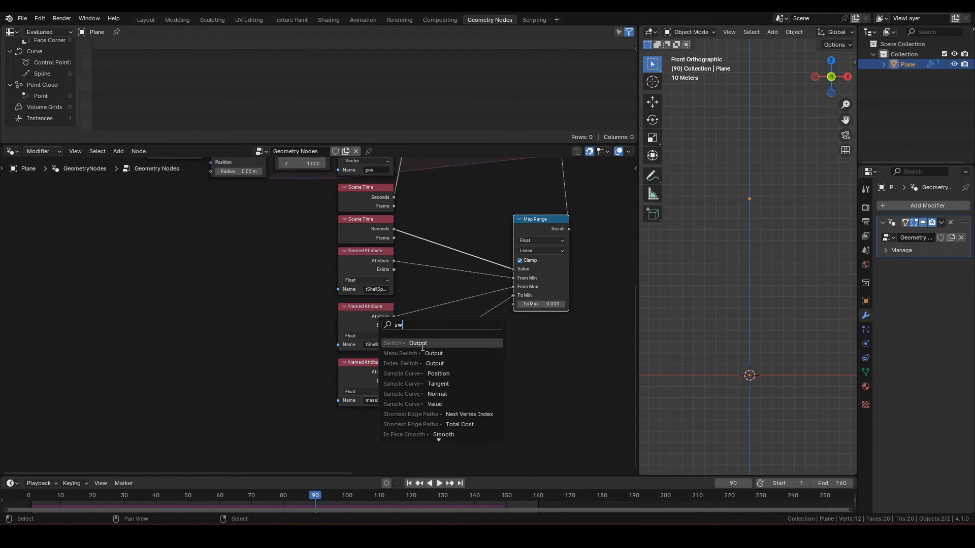
click(394, 343)
text(n)
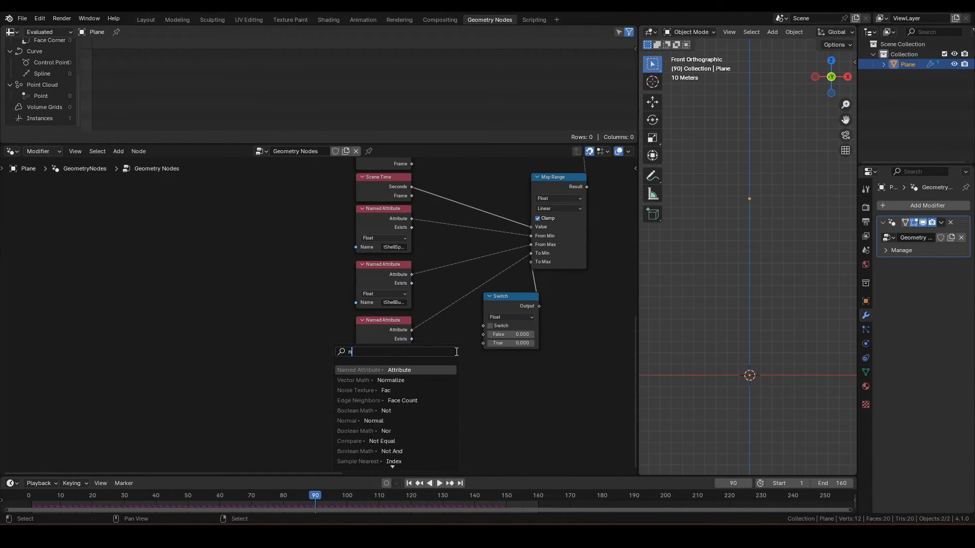
click(358, 370)
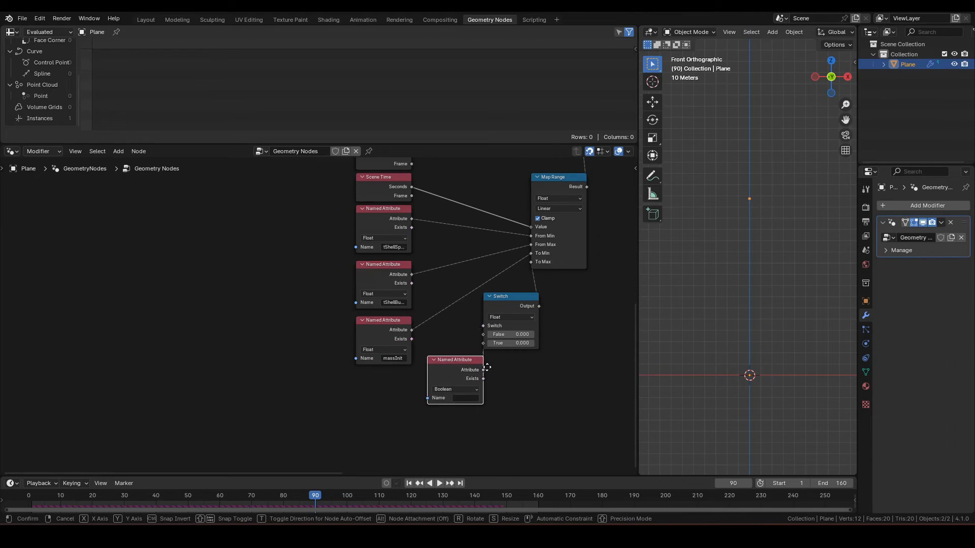
text(b)
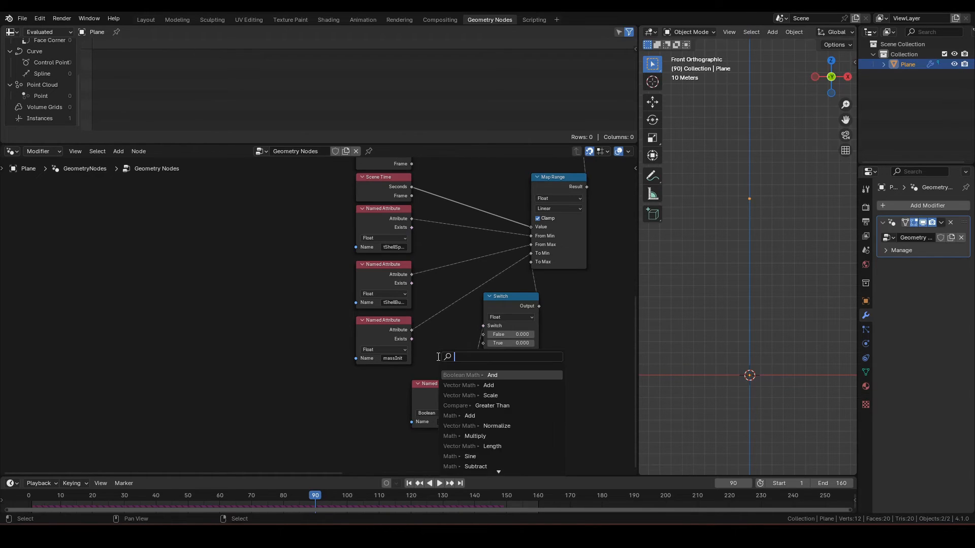
- Add a Math Multiply node with factor 0.900 for the shells' initial mass
click(474, 435)
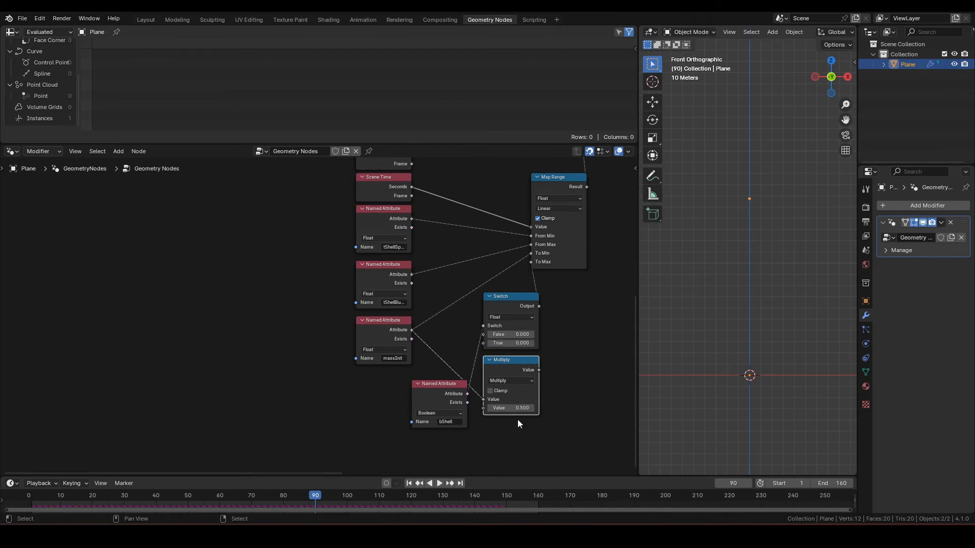
double_click(512, 409)
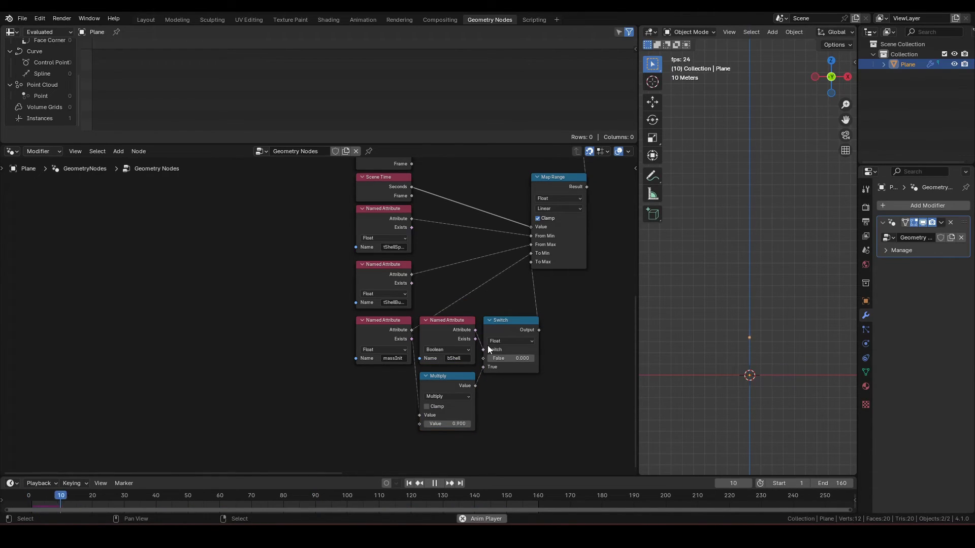
click(434, 483)
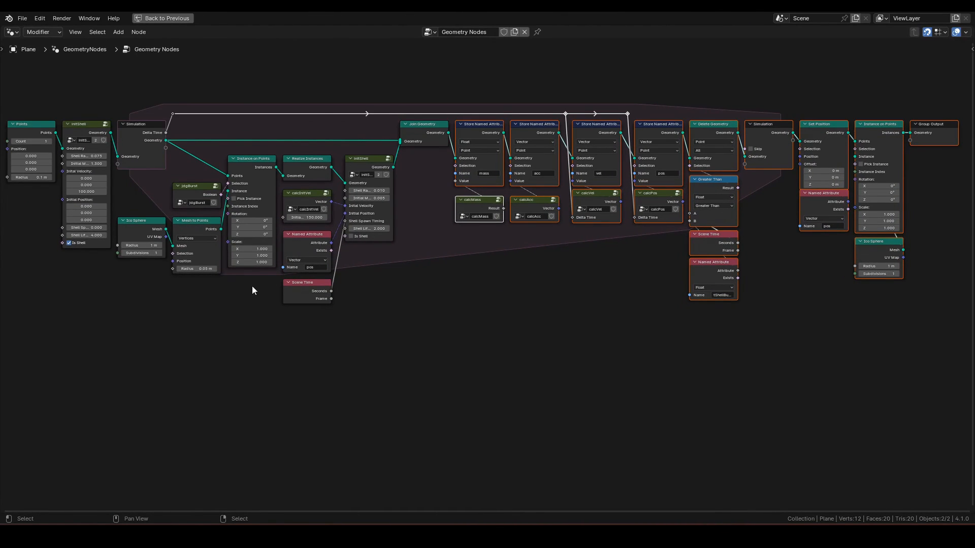
mouse_move(181, 265)
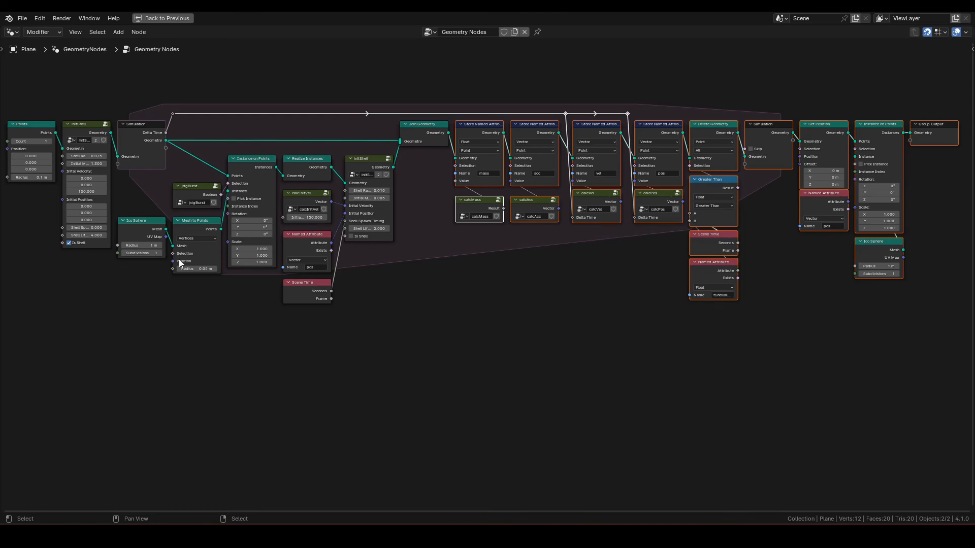
- Enter the initShell group to review its stored radius, massInit, mass, velocity and bShell attributes
click(86, 124)
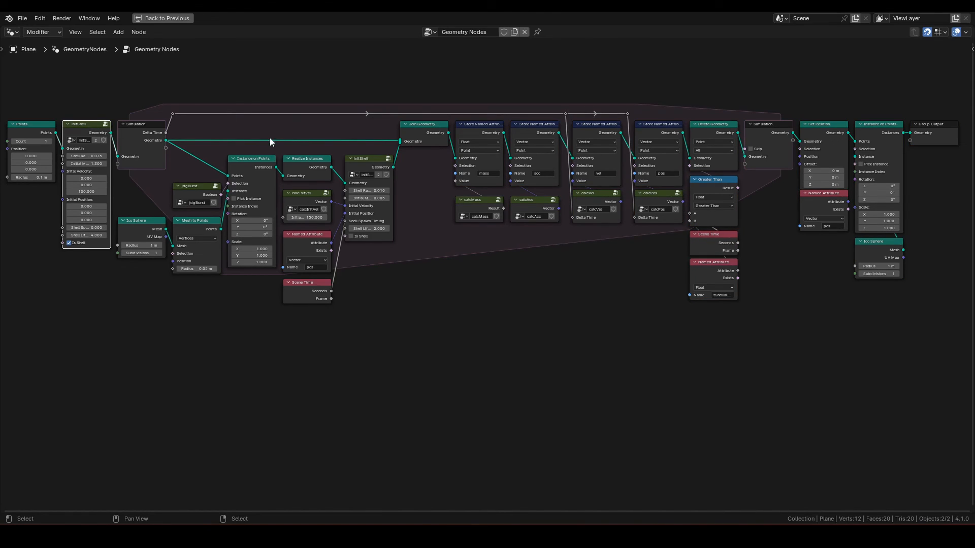
scroll(down, 3)
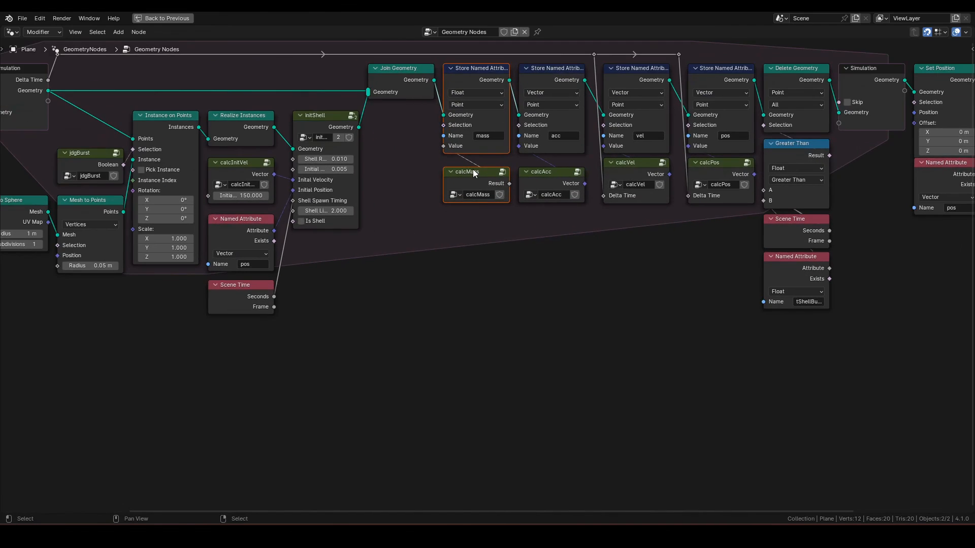
scroll(down, 3)
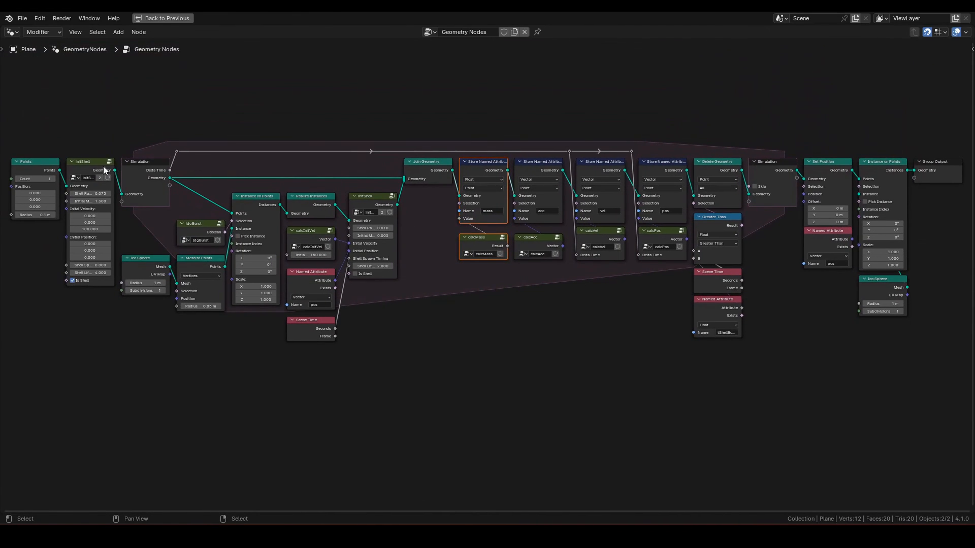
double_click(90, 169)
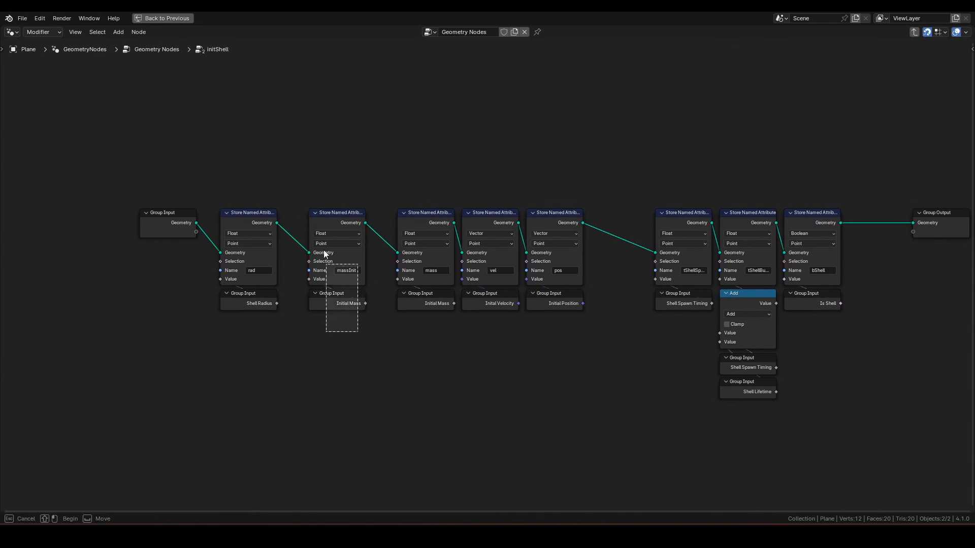
- Exit the initShell and calcMass groups back to the main tree with the 3D viewport restored
click(396, 350)
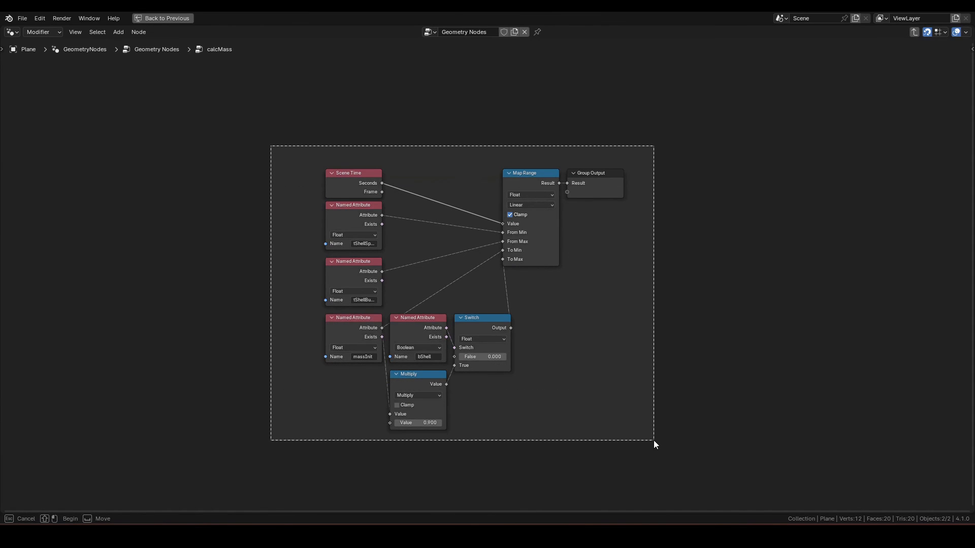
click(607, 361)
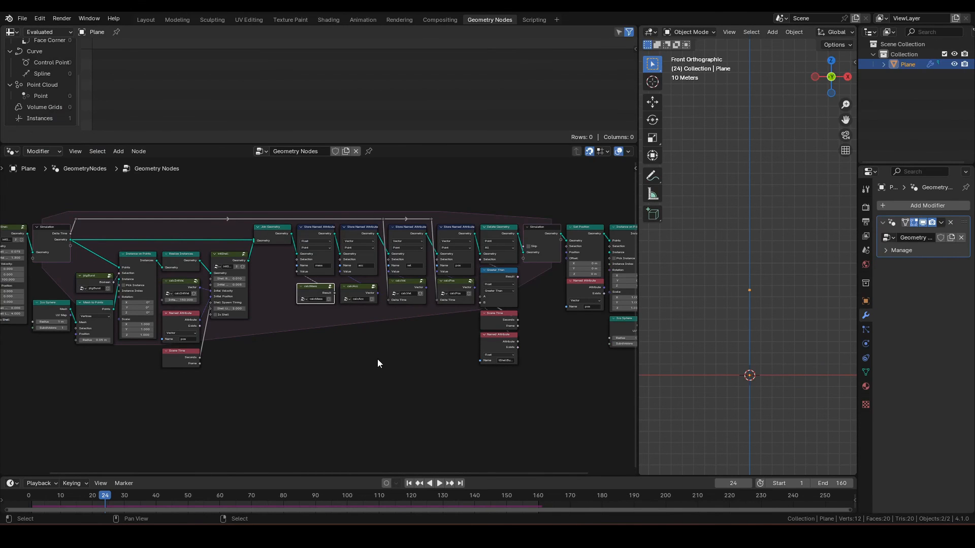
click(440, 483)
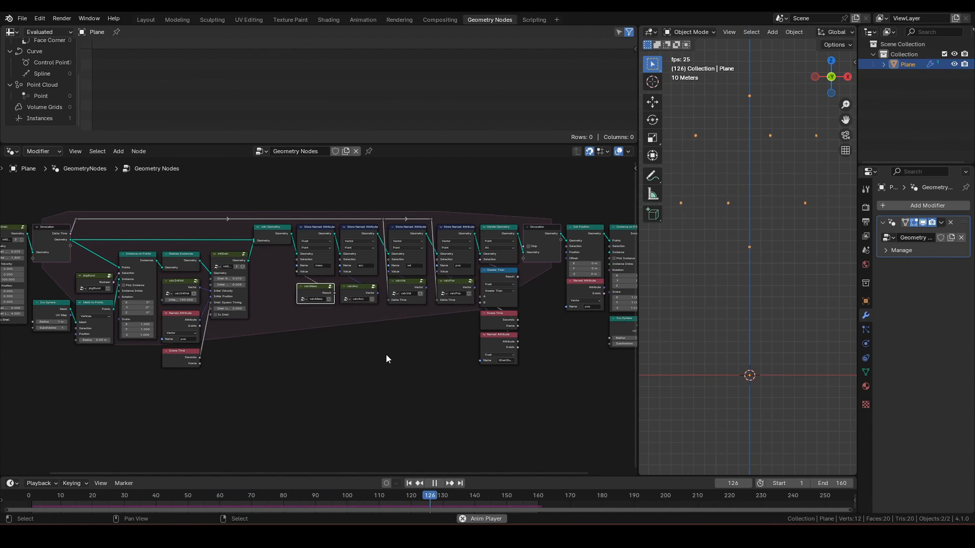
click(434, 483)
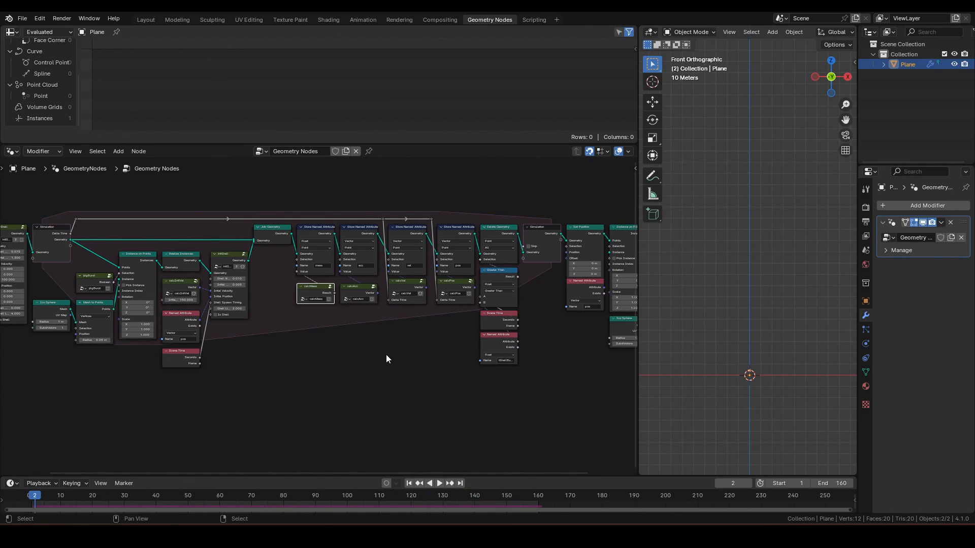